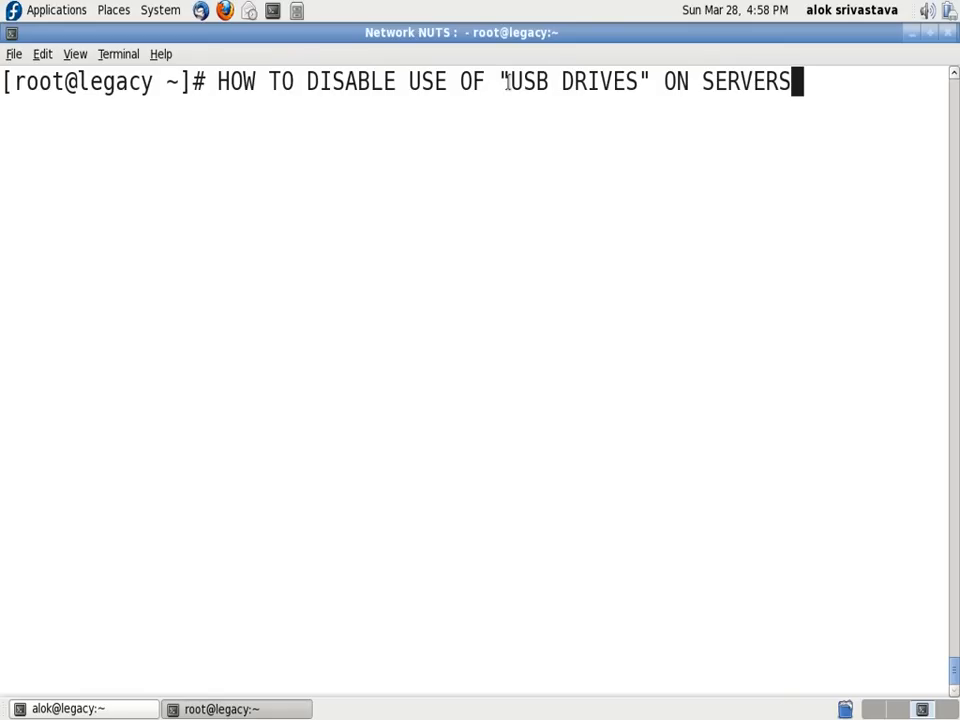
Select 'USB DRIVES' in the typed title and erase the title from the prompt
{"action": "left_click_drag", "start_coordinate": [510, 80], "coordinate": [590, 80]}
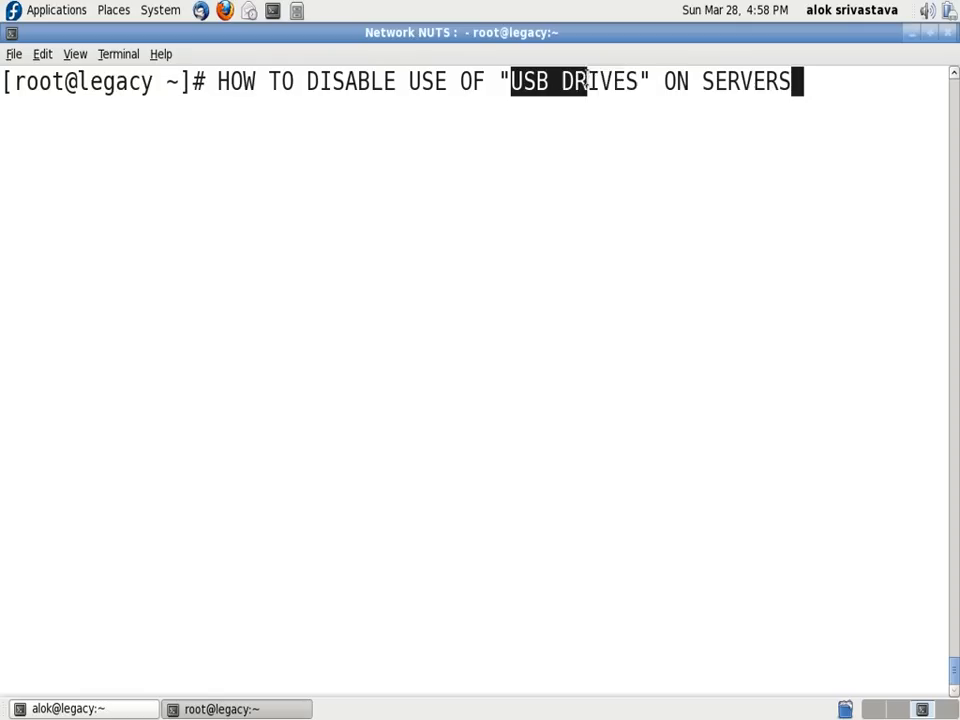
{"action": "left_click_drag", "start_coordinate": [588, 80], "coordinate": [636, 80]}
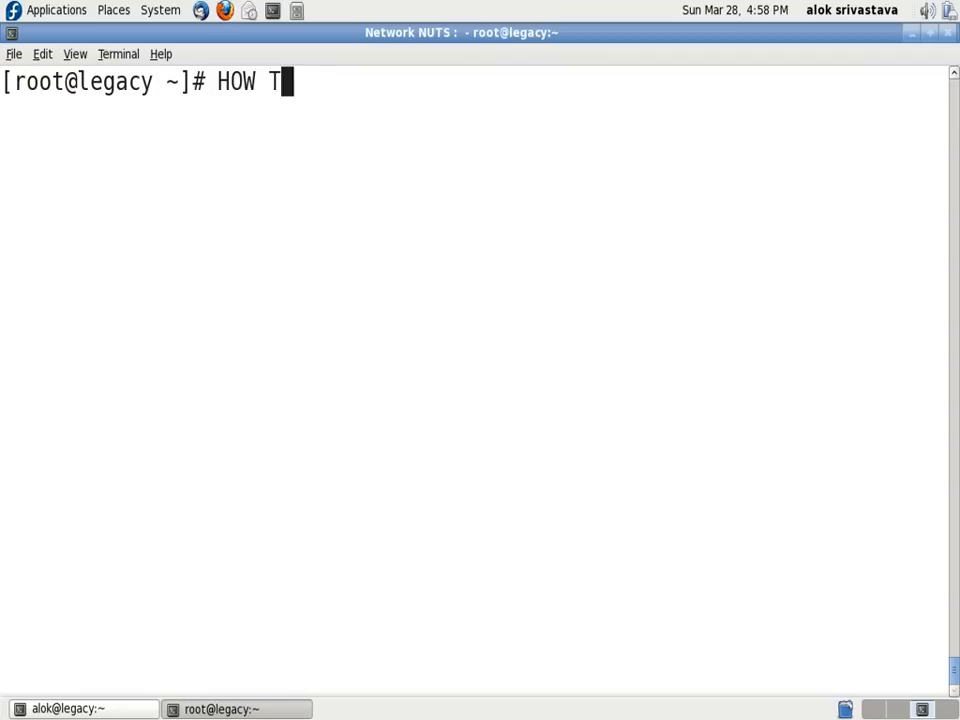
Note 'two ways : 1. use the /boot/grub/grub.conf', erase it, and begin a vim command
{"action": "type", "text": "two"}
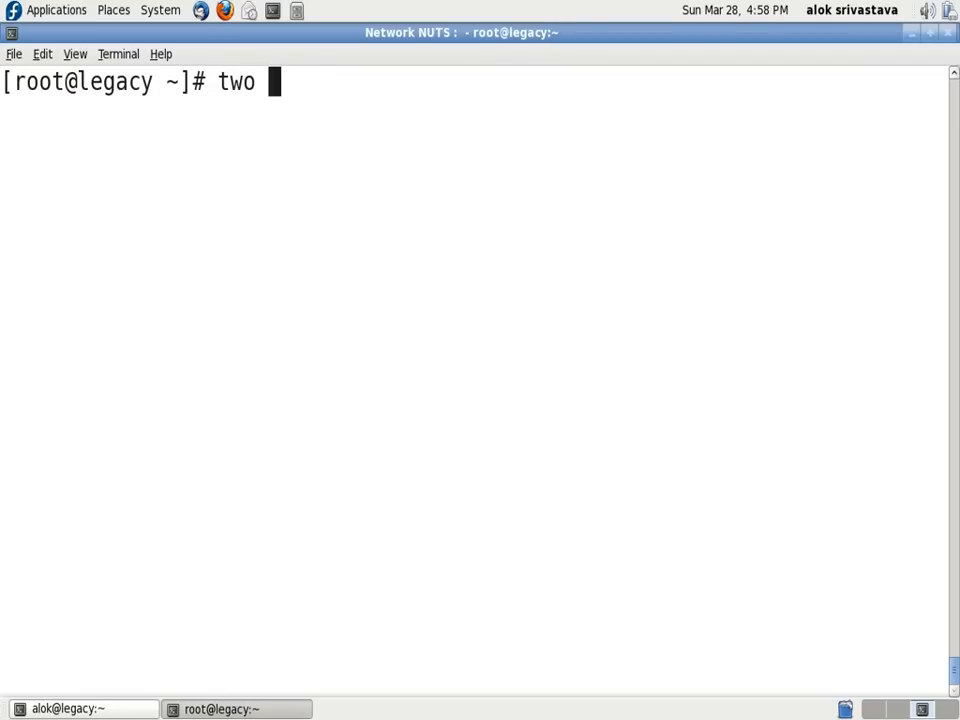
{"action": "type", "text": "ways :"}
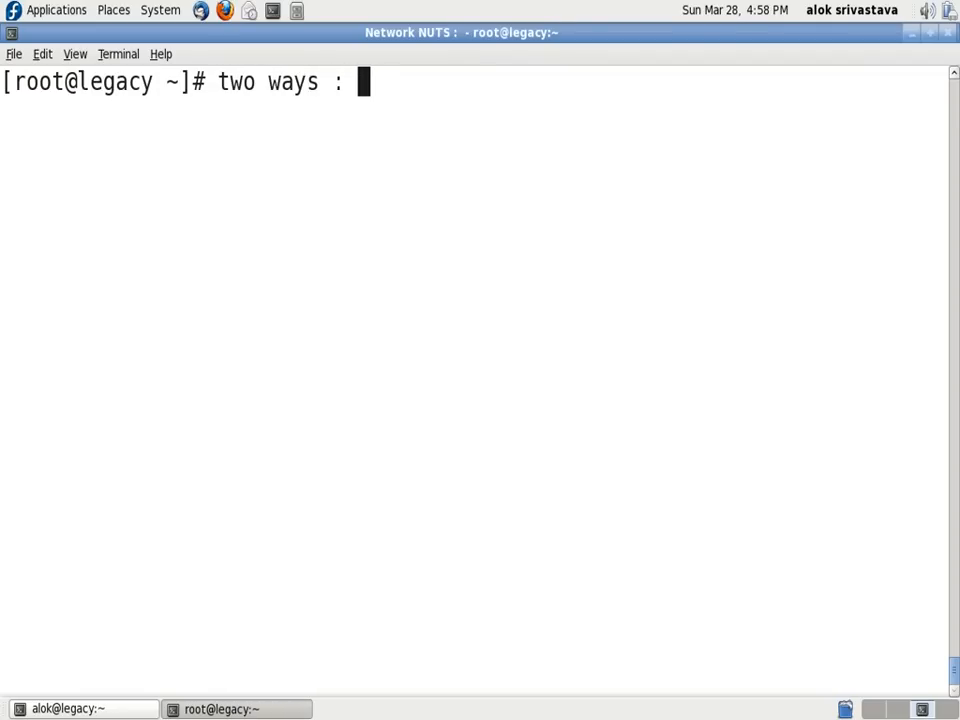
{"action": "type", "text": "1."}
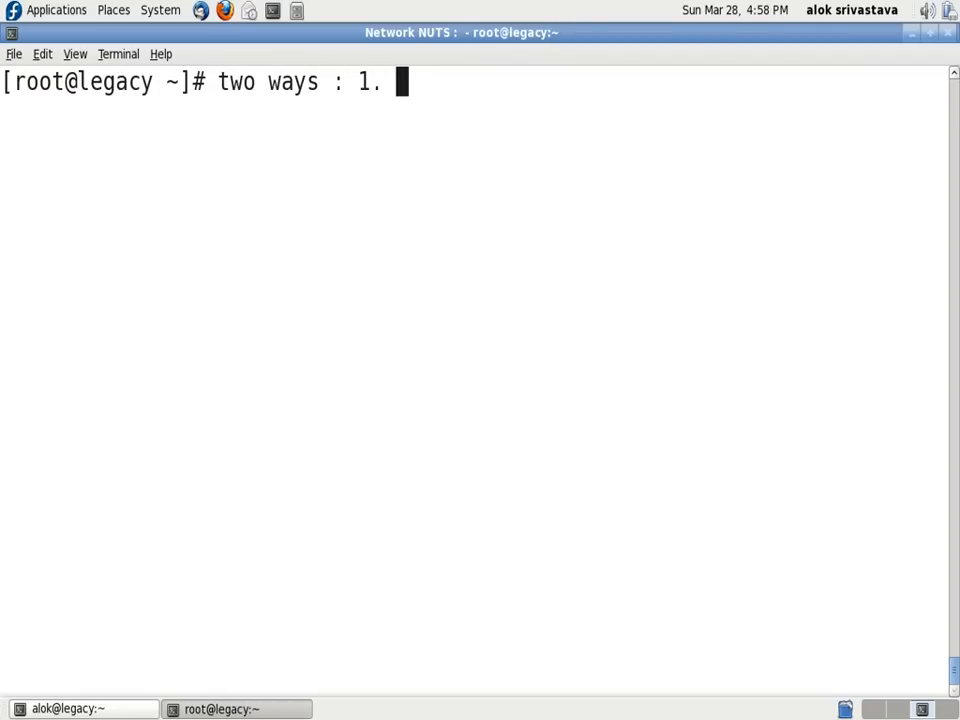
{"action": "type", "text": "use"}
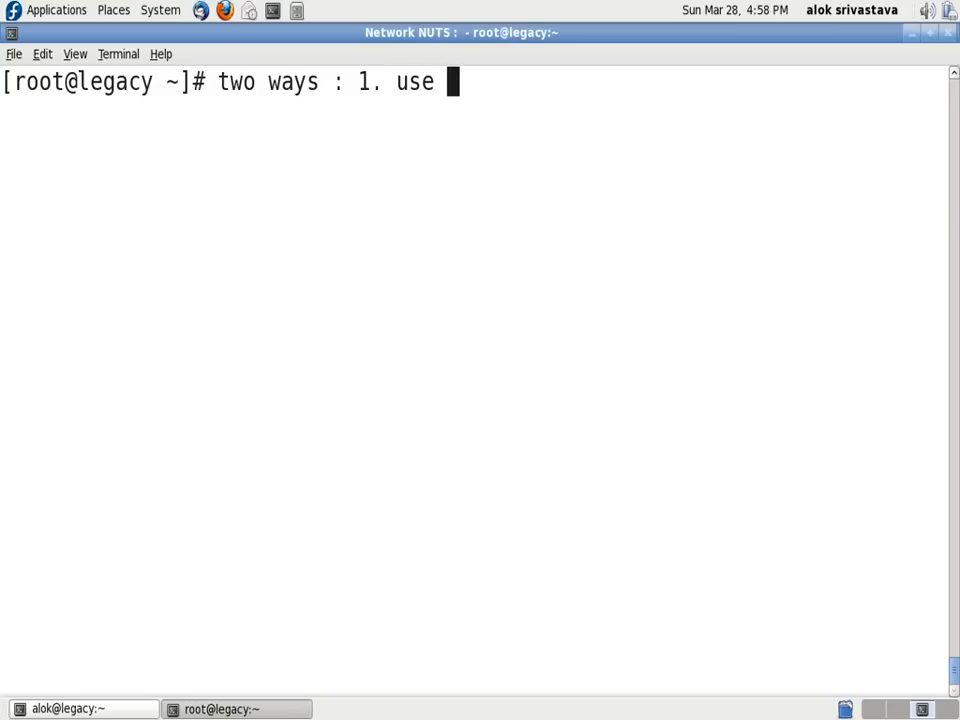
{"action": "type", "text": "the /boot/g"}
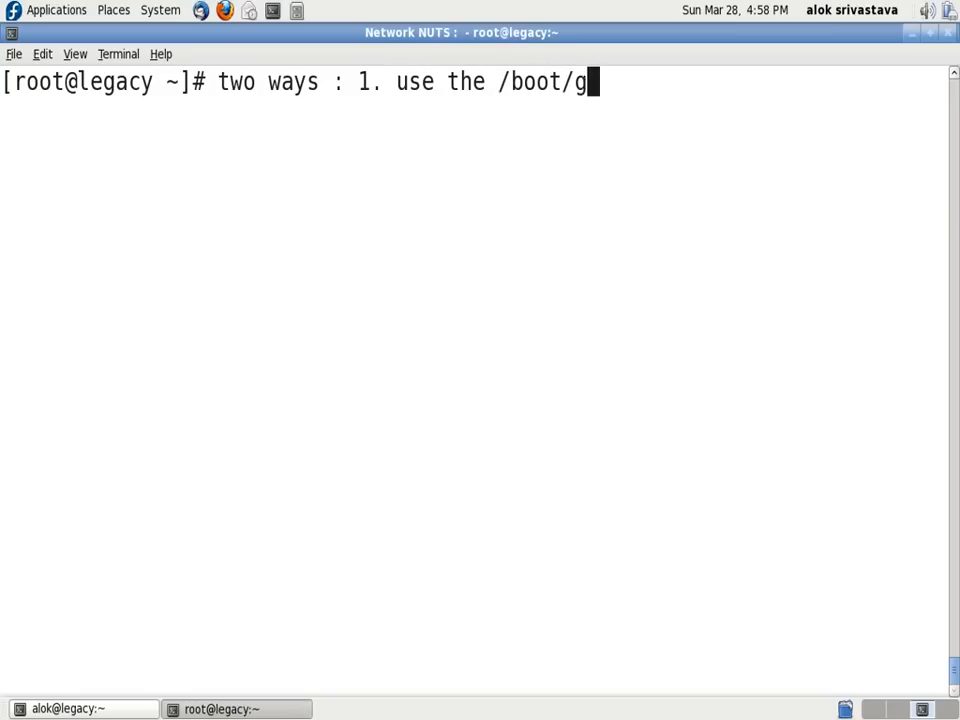
{"action": "type", "text": "rub/"}
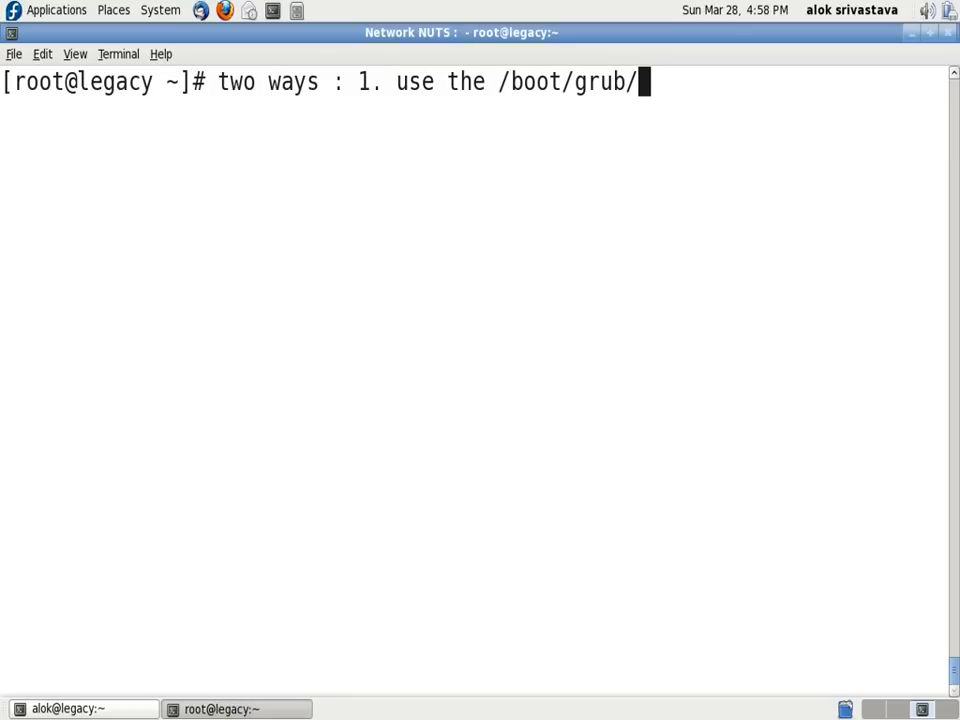
{"action": "type", "text": "grub.conf"}
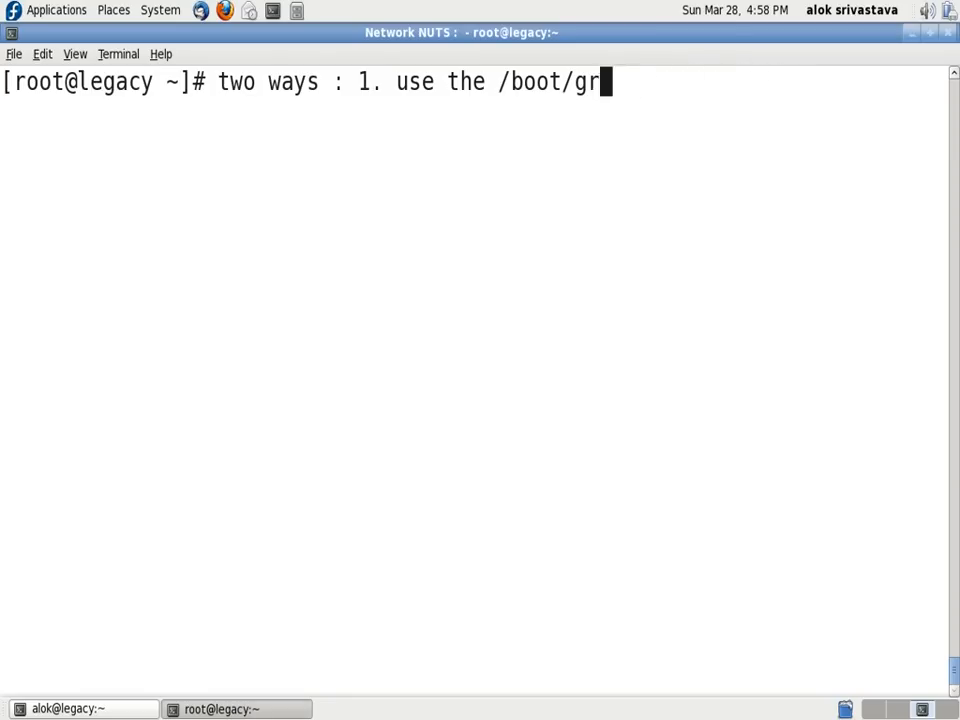
{"action": "type", "text": "vim"}
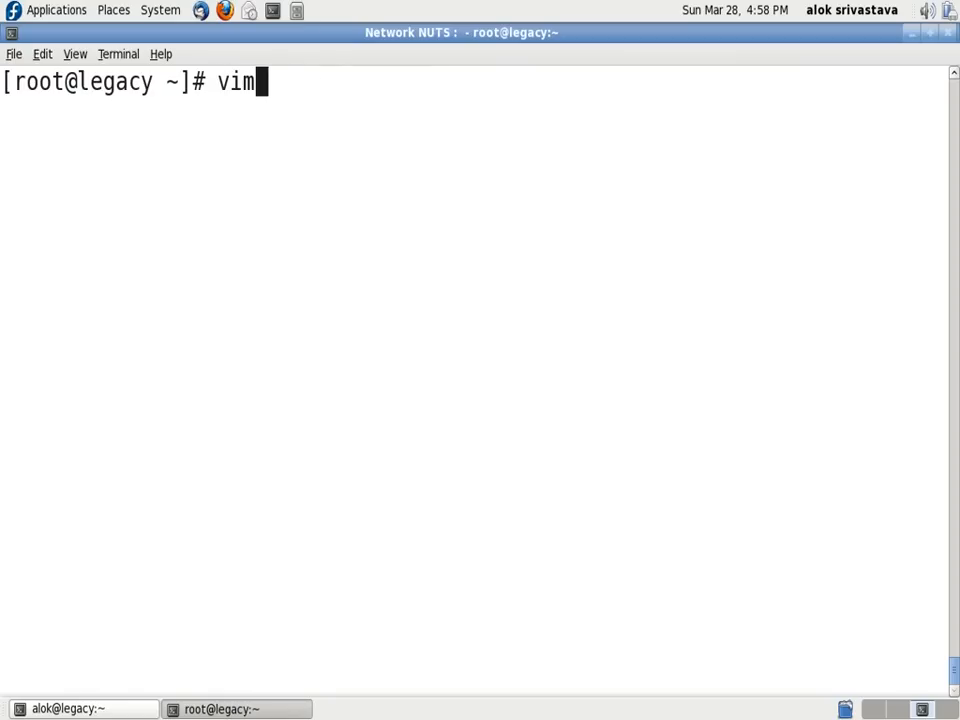
View /boot/grub/grub.conf in vim with nousb on the kernel line, then quit without saving (:q!)
{"action": "type", "text": "/boot/grub/grub.conf"}
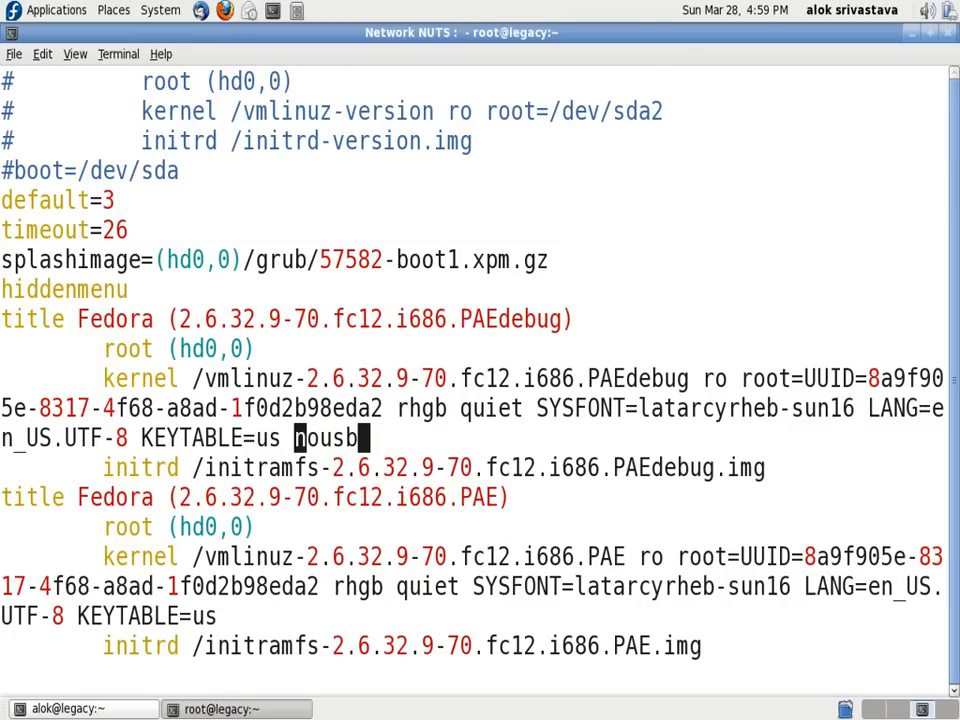
{"action": "type", "text": ":q!"}
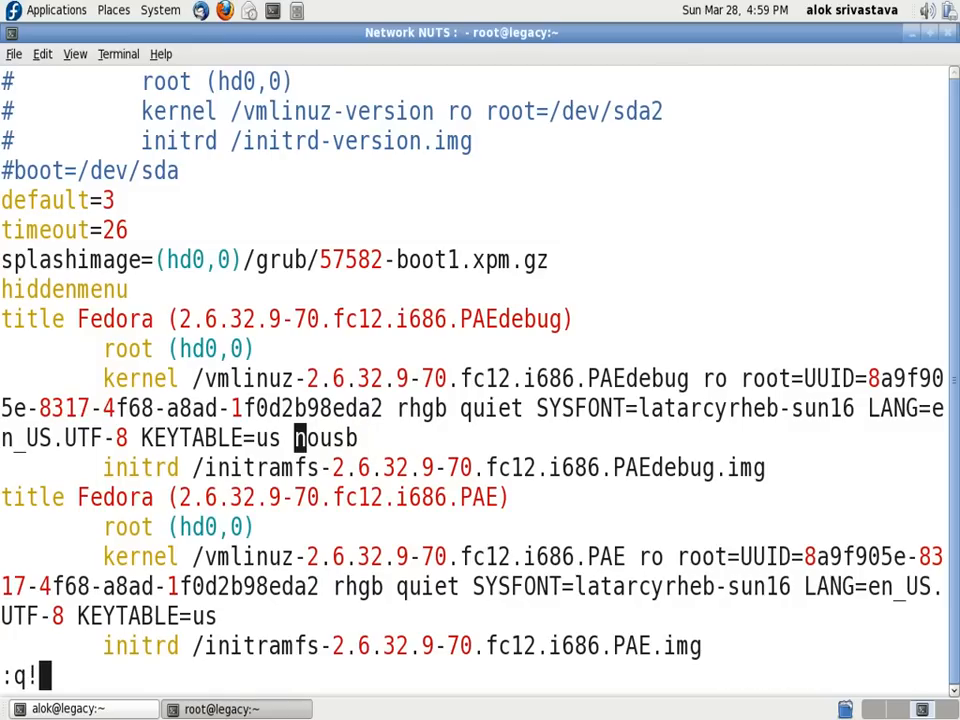
{"action": "key", "text": "Return"}
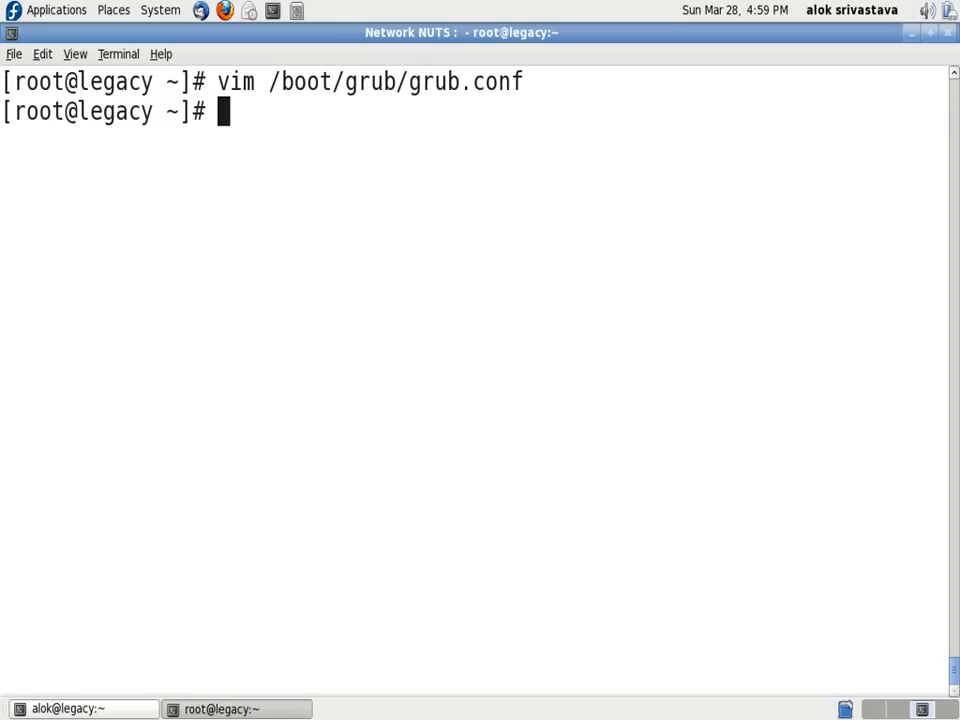
Note '2. way - to blacklist the', delete it, and clear the screen
{"action": "type", "text": "2."}
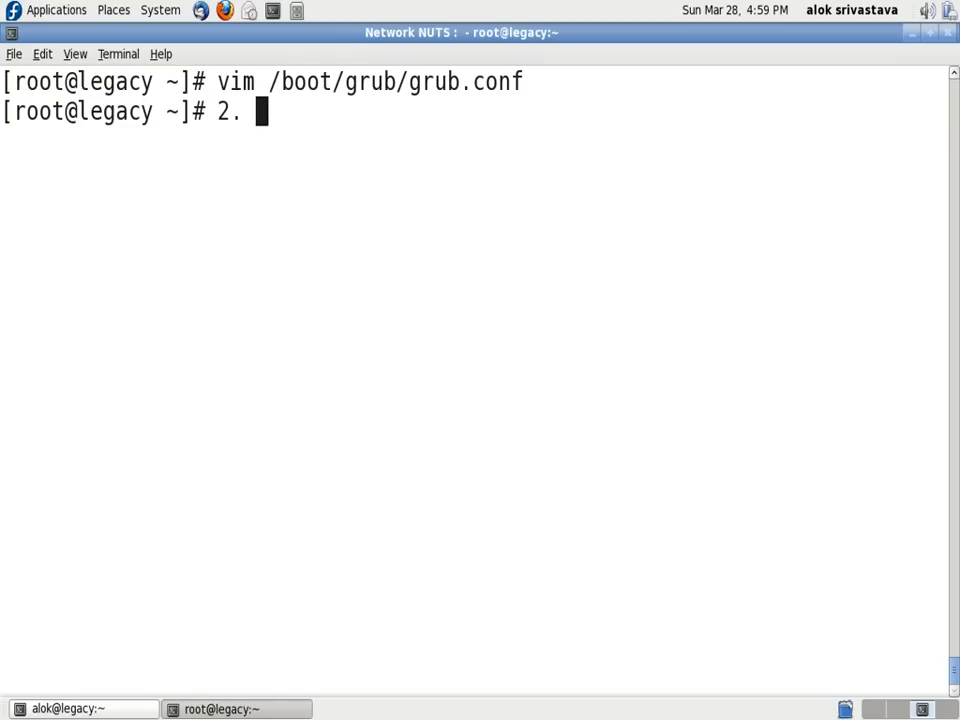
{"action": "type", "text": "way - tpo"}
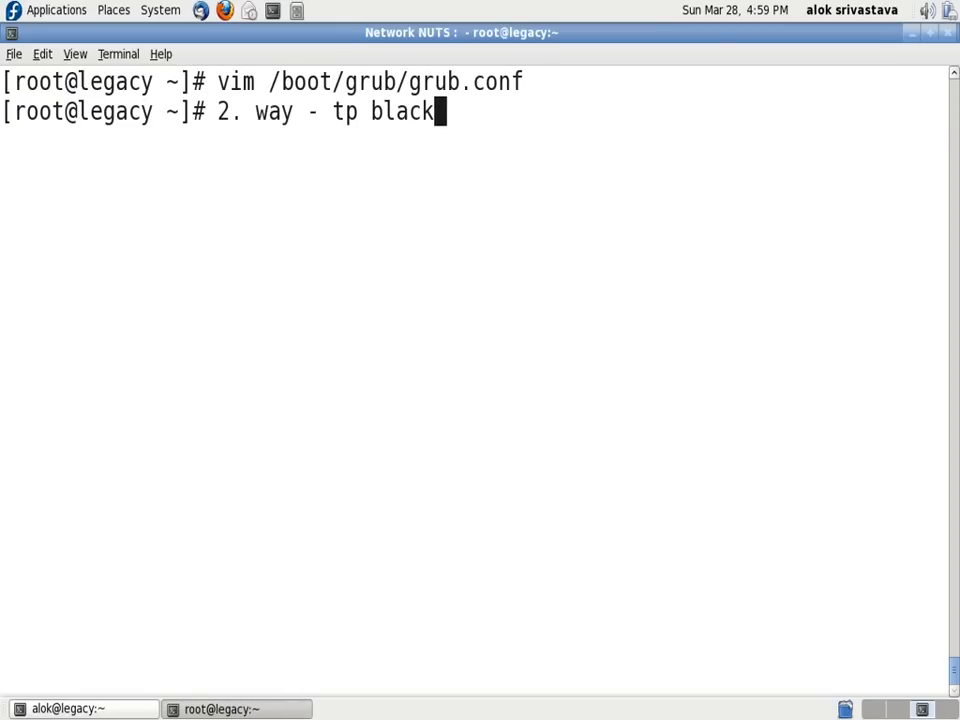
{"action": "type", "text": "list"}
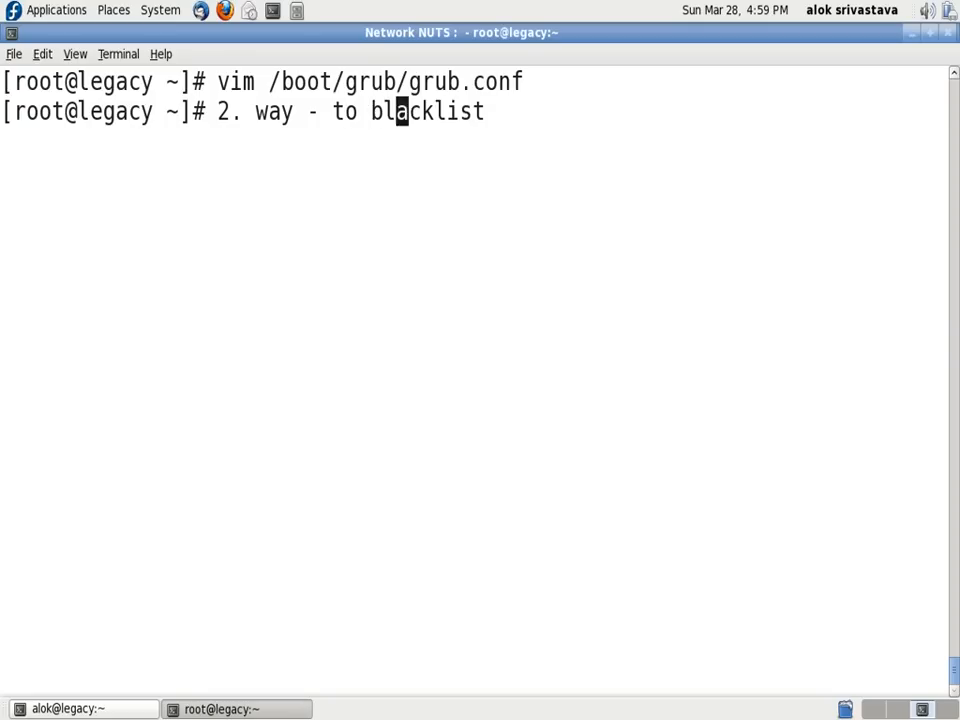
{"action": "type", "text": "the"}
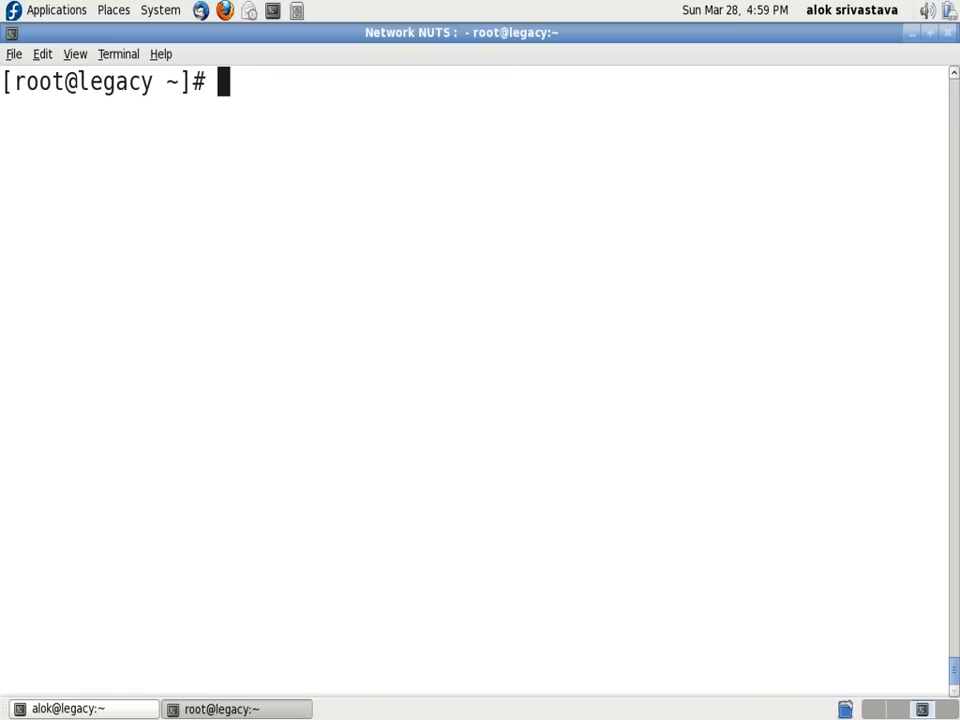
Run 'lsmod | grep usb_storage', see no output, and clear the screen
{"action": "type", "text": "lsmod |"}
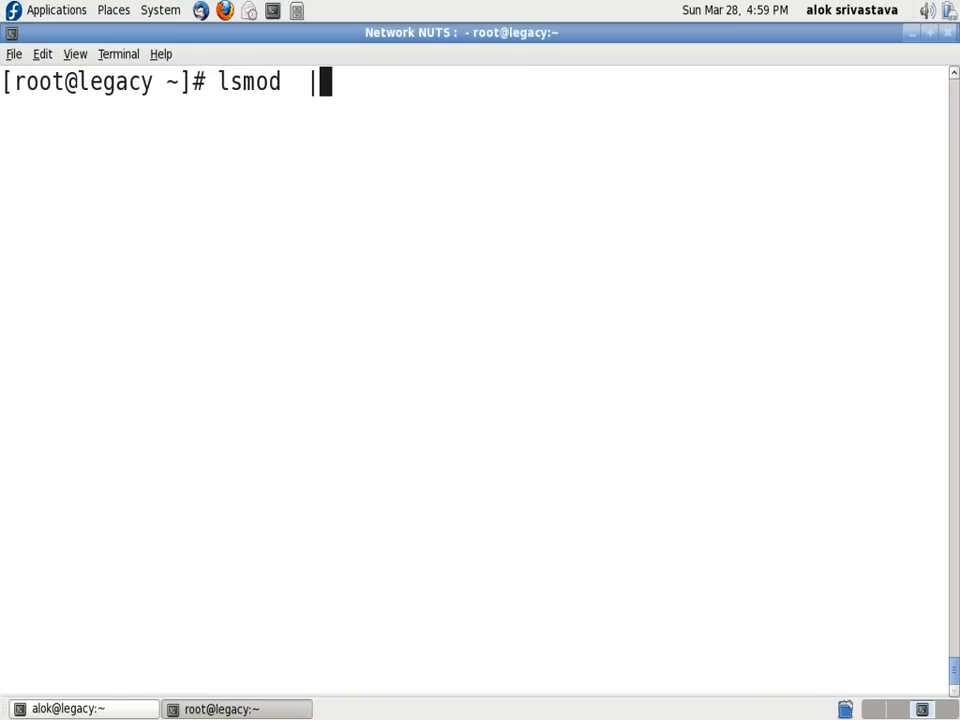
{"action": "type", "text": "grep us"}
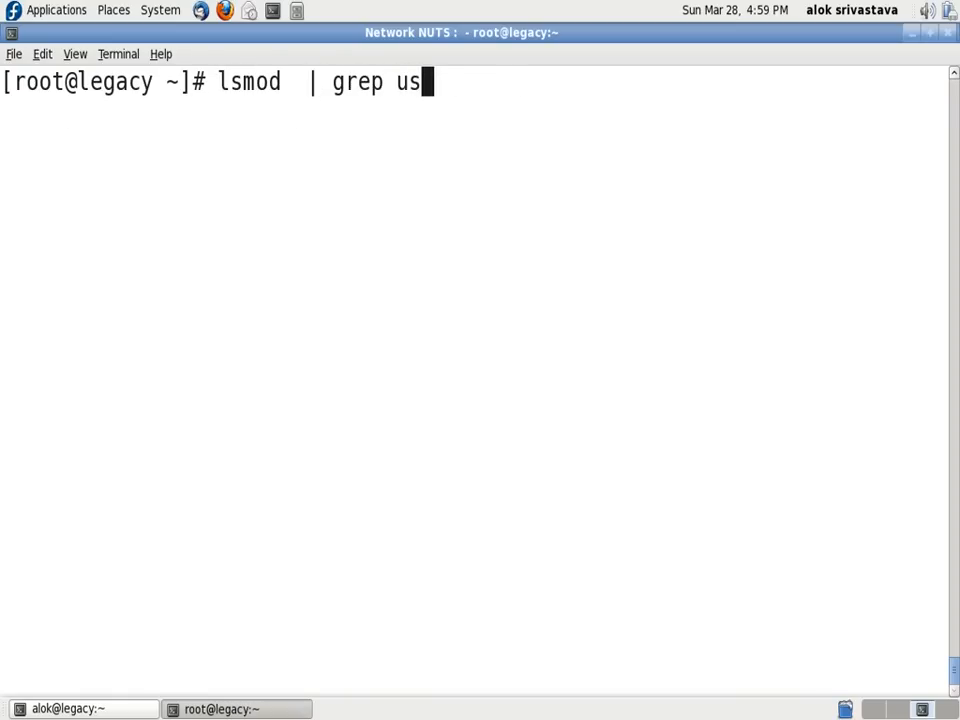
{"action": "type", "text": "b_storage"}
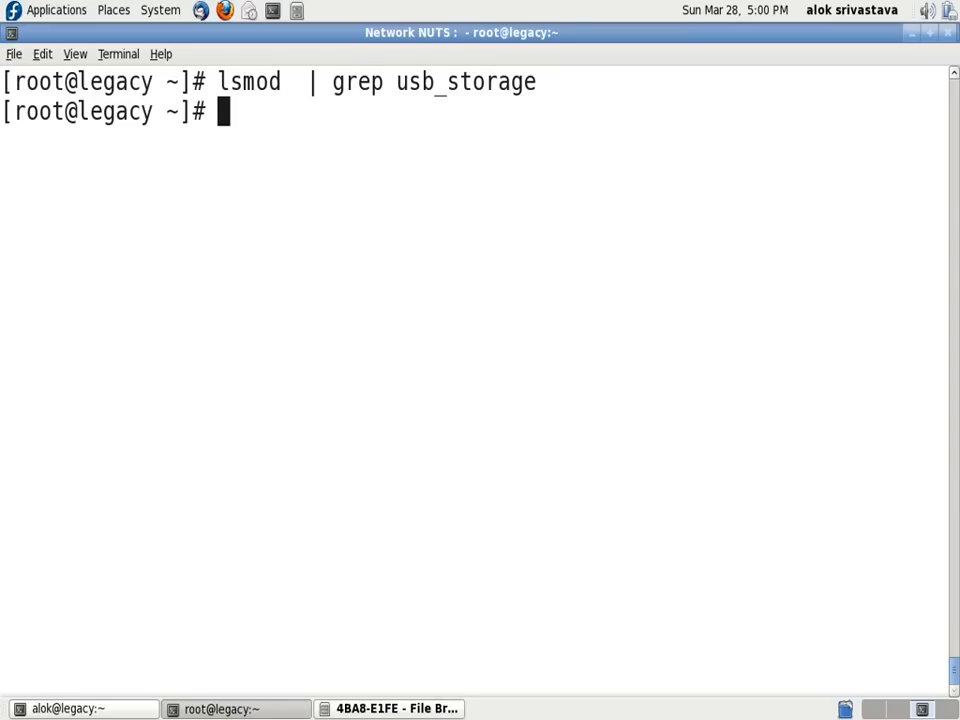
{"action": "key", "text": "Return"}
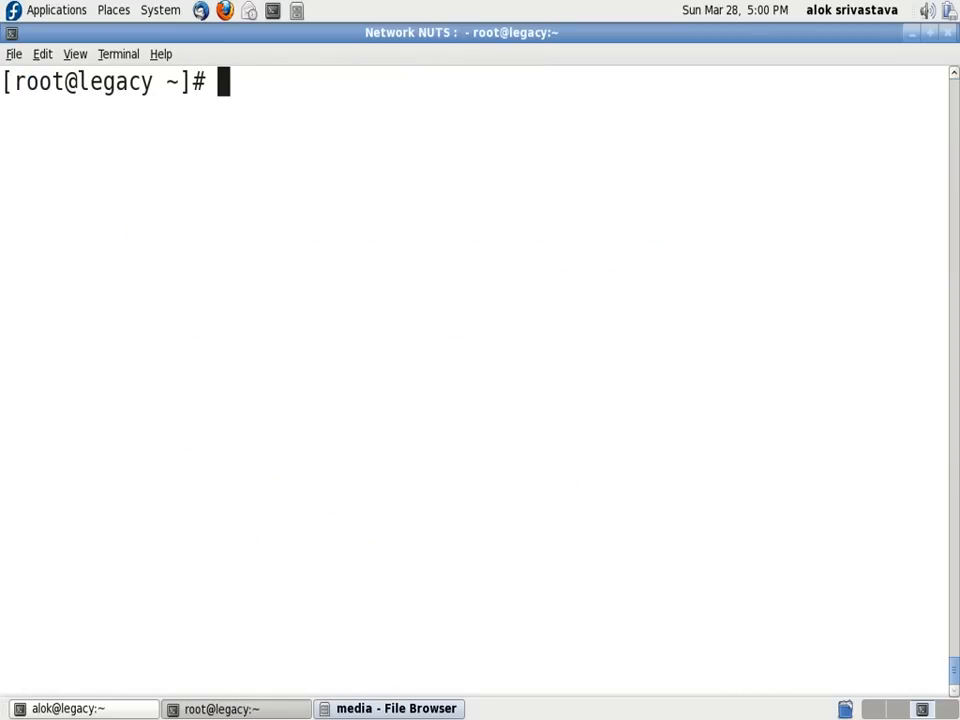
Check usb_storage with lsmod, then unload it with 'modprobe -r usb_storage'
{"action": "type", "text": "lsmod |"}
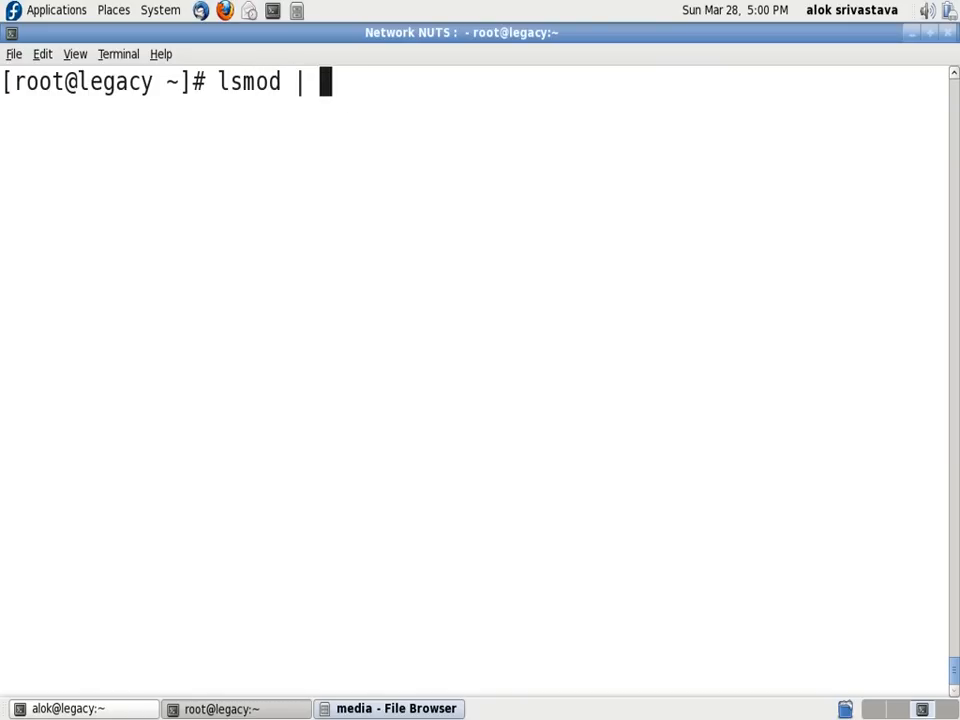
{"action": "type", "text": "grep usb_s"}
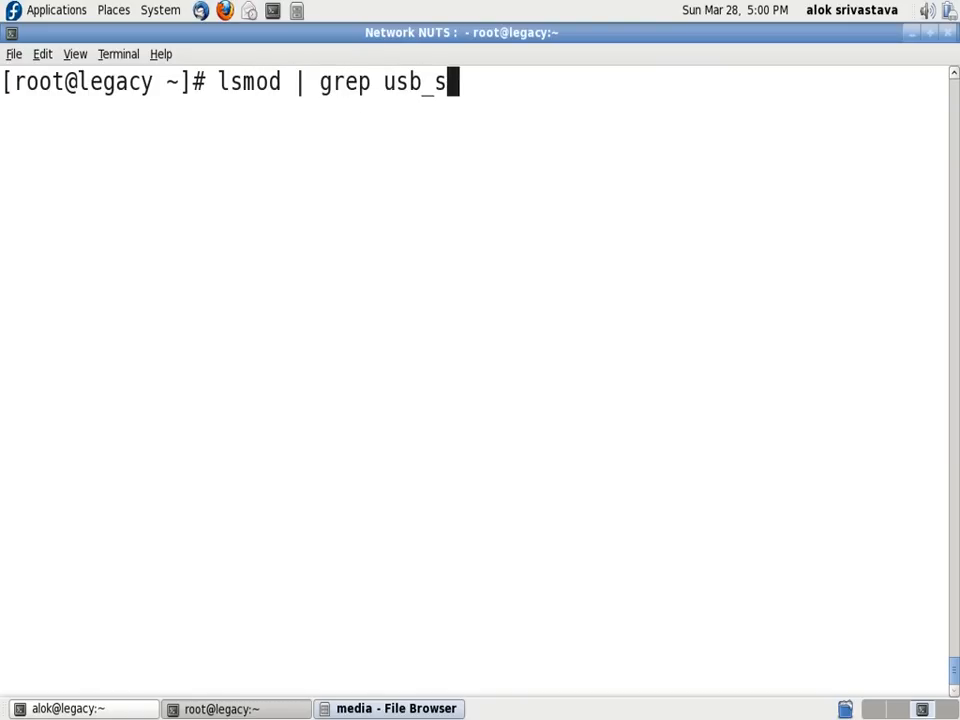
{"action": "type", "text": "torage"}
{"action": "type", "text": "mo"}
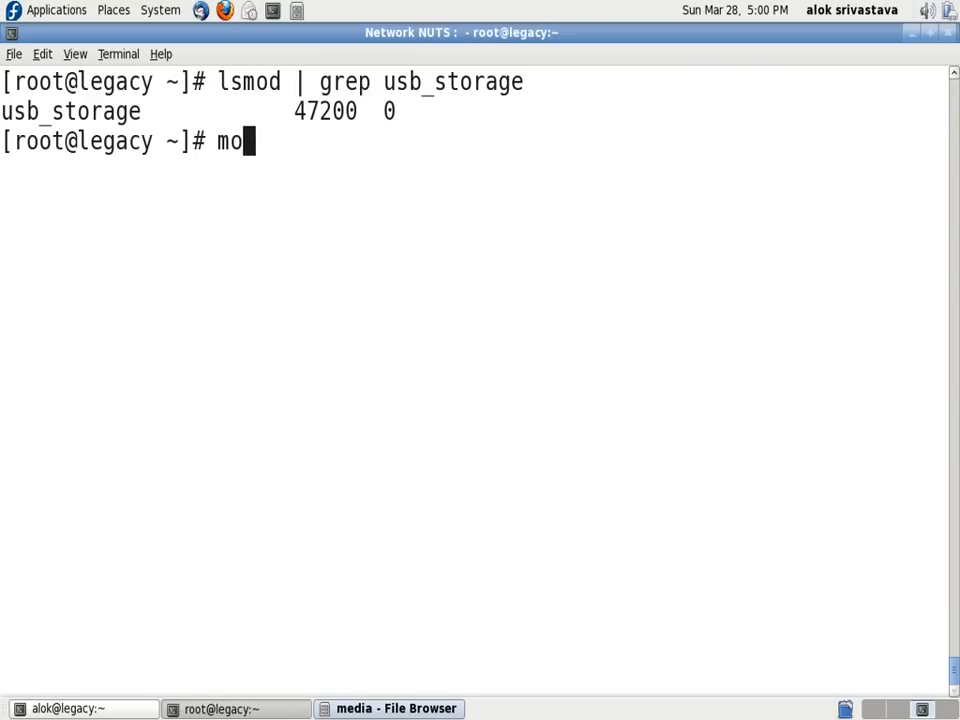
{"action": "type", "text": "dprobe -r u"}
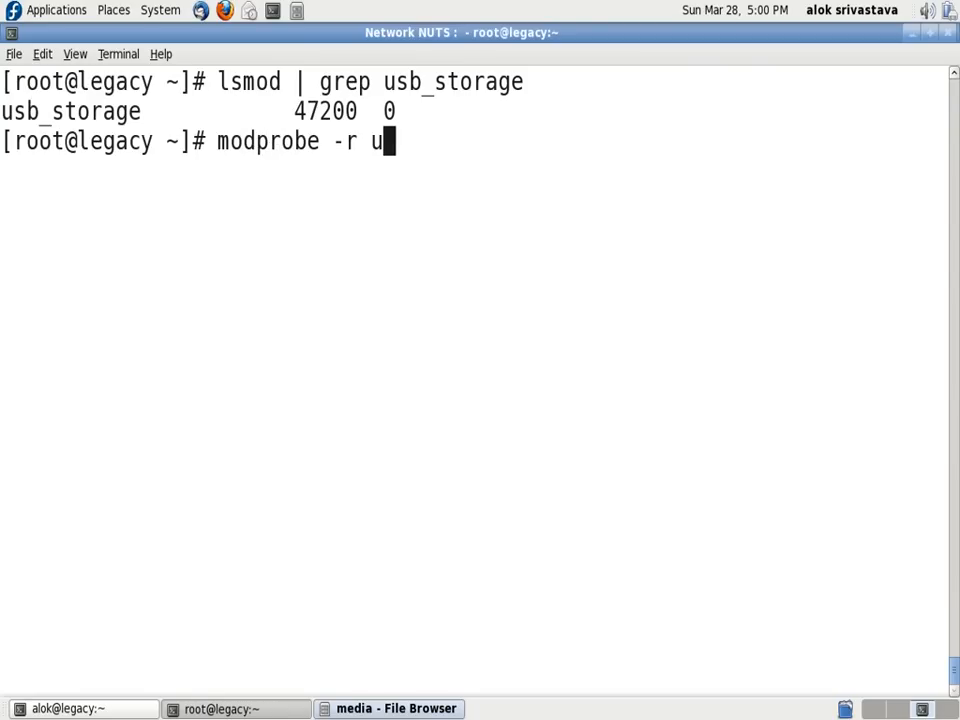
{"action": "type", "text": "sb_storage"}
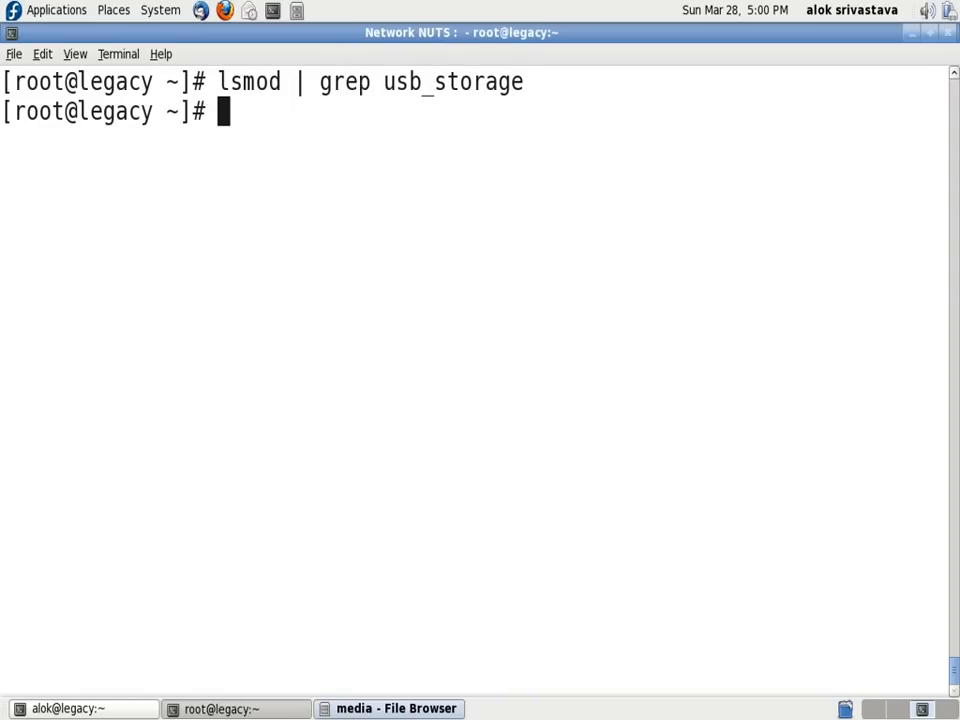
Add 'blacklist usb_storage' to /etc/modprobe.d/blacklist in vim and save
{"action": "type", "text": "vim /e"}
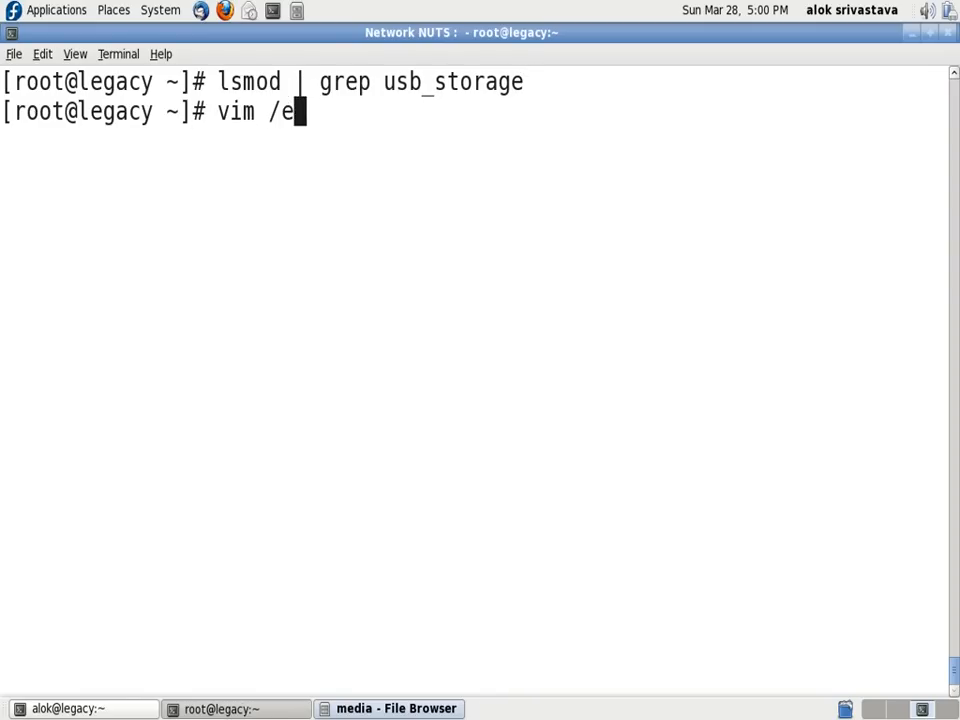
{"action": "type", "text": "tc/modprobe.d"}
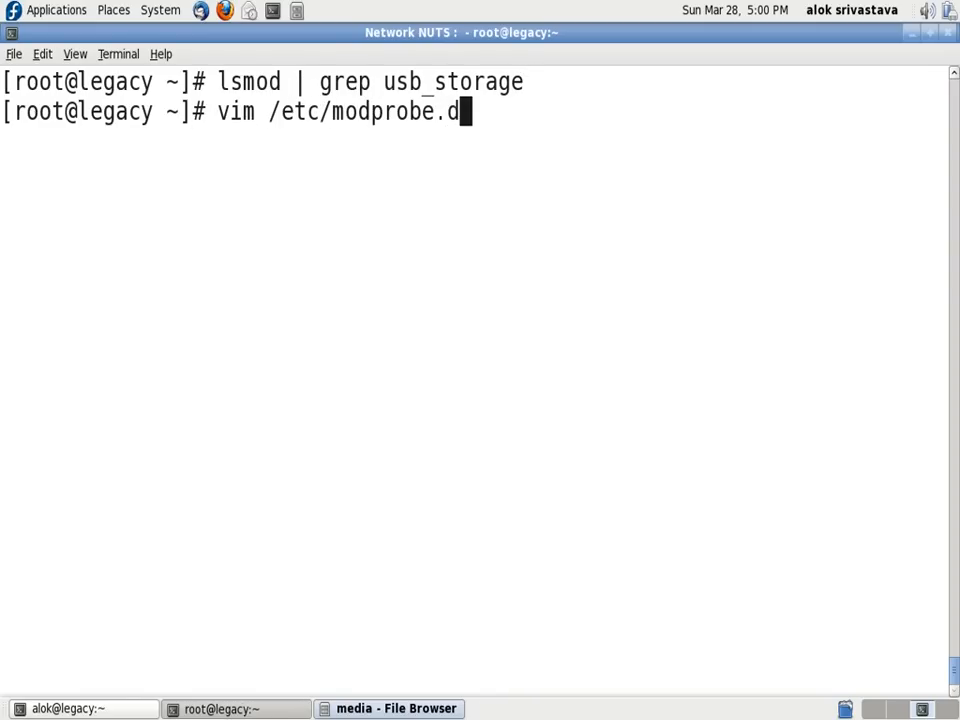
{"action": "type", "text": "/blacklist"}
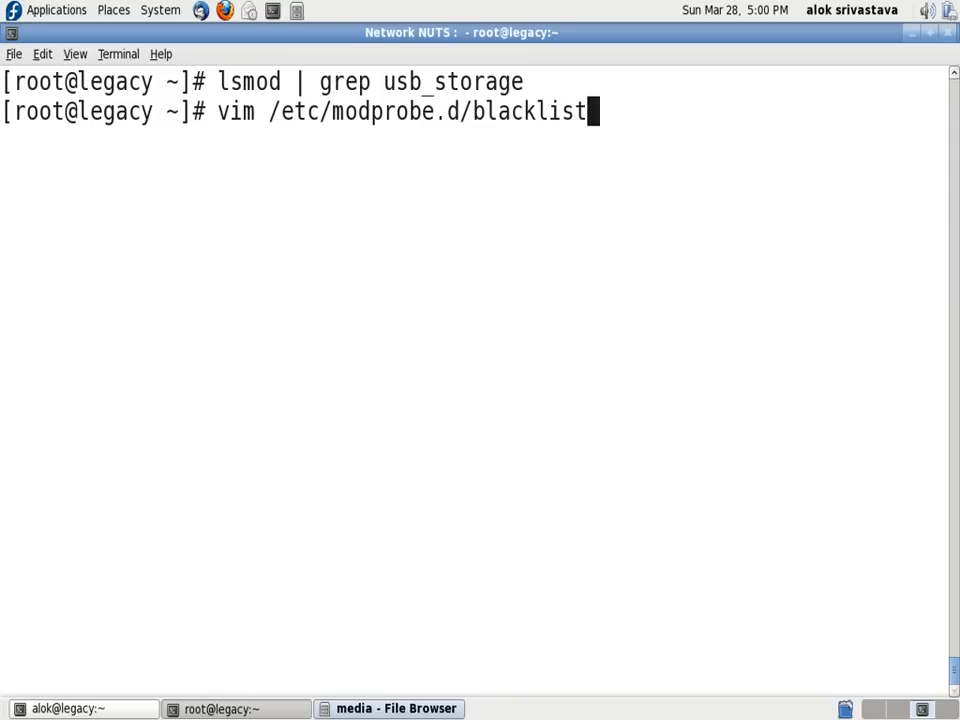
{"action": "key", "text": "Return"}
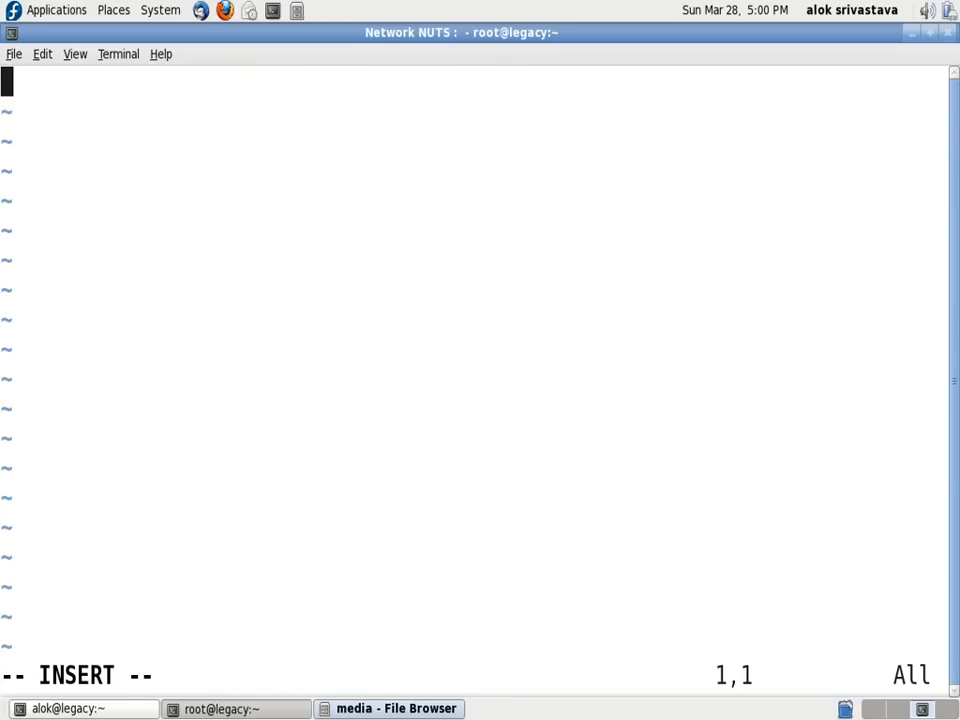
{"action": "type", "text": "blacklist"}
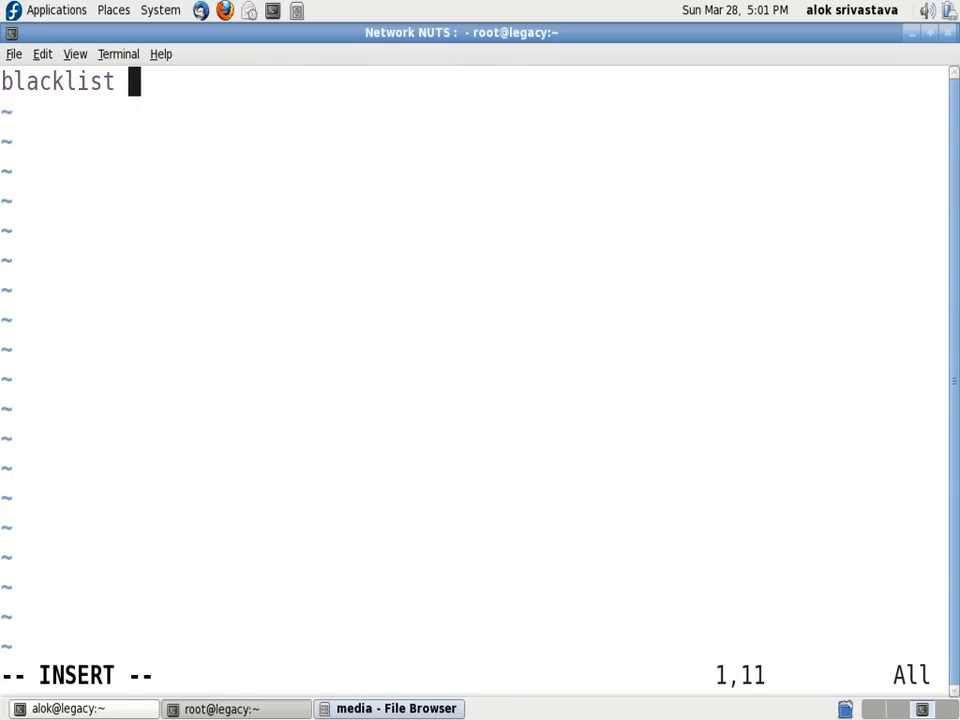
{"action": "type", "text": "usb_sto"}
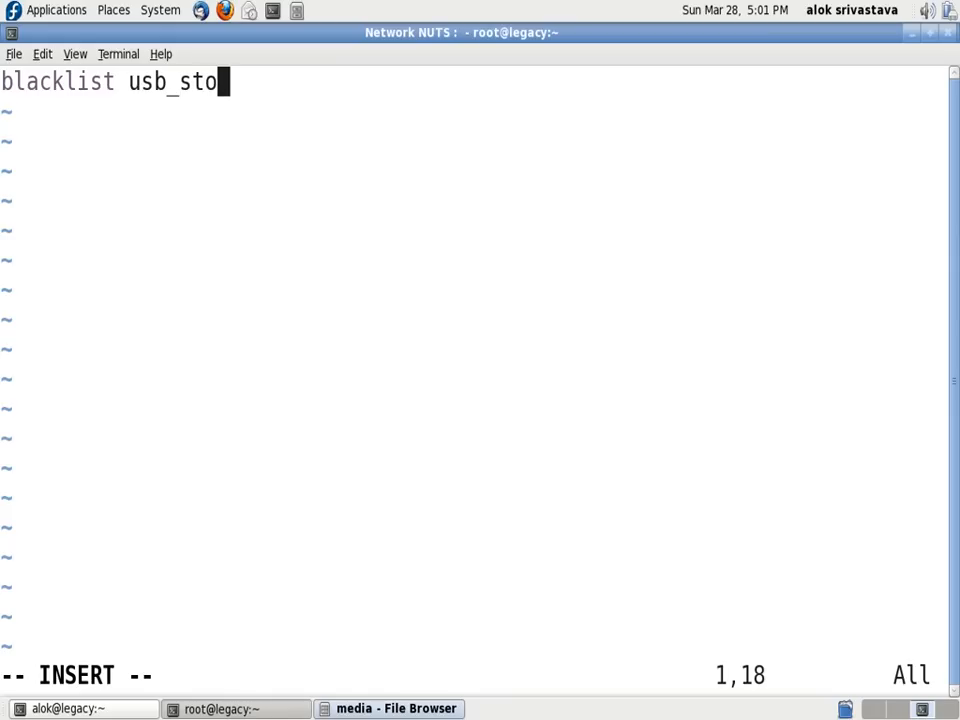
{"action": "type", "text": "rage"}
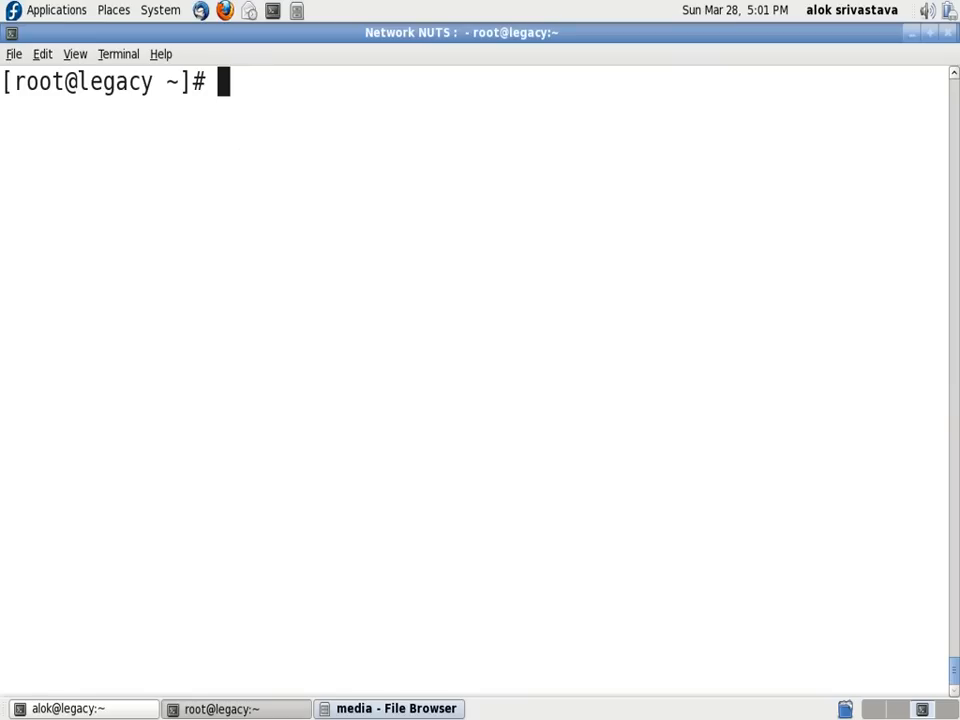
Show /var/log/messages, highlight the 'New USB device found' mouse lines, then clear the screen
{"action": "type", "text": "cat /var/log/me"}
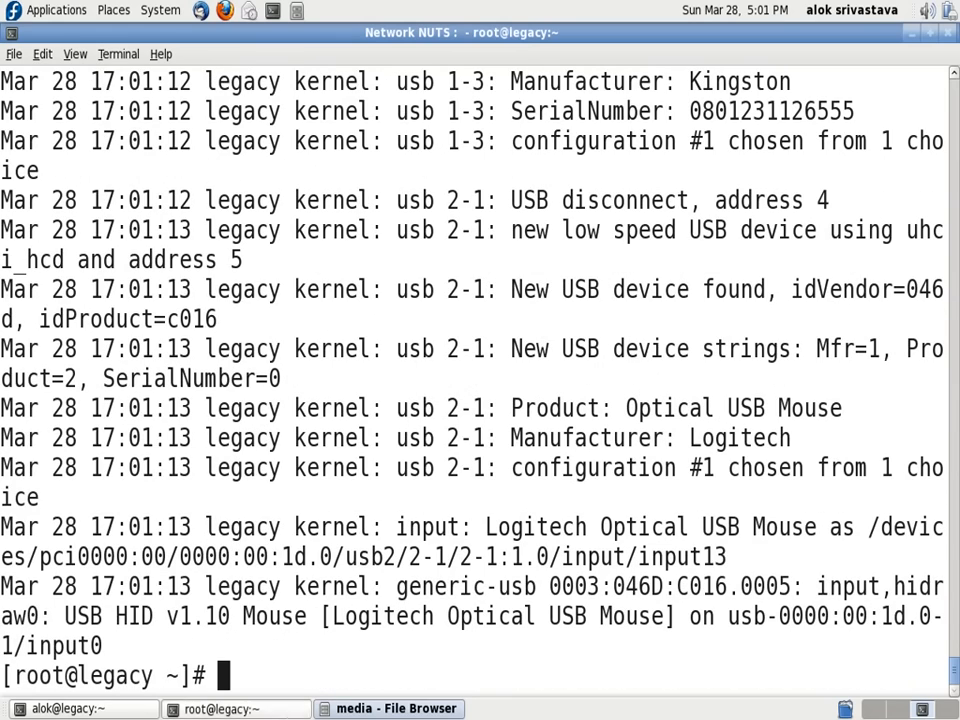
{"action": "left_click_drag", "start_coordinate": [344, 586], "coordinate": [770, 616]}
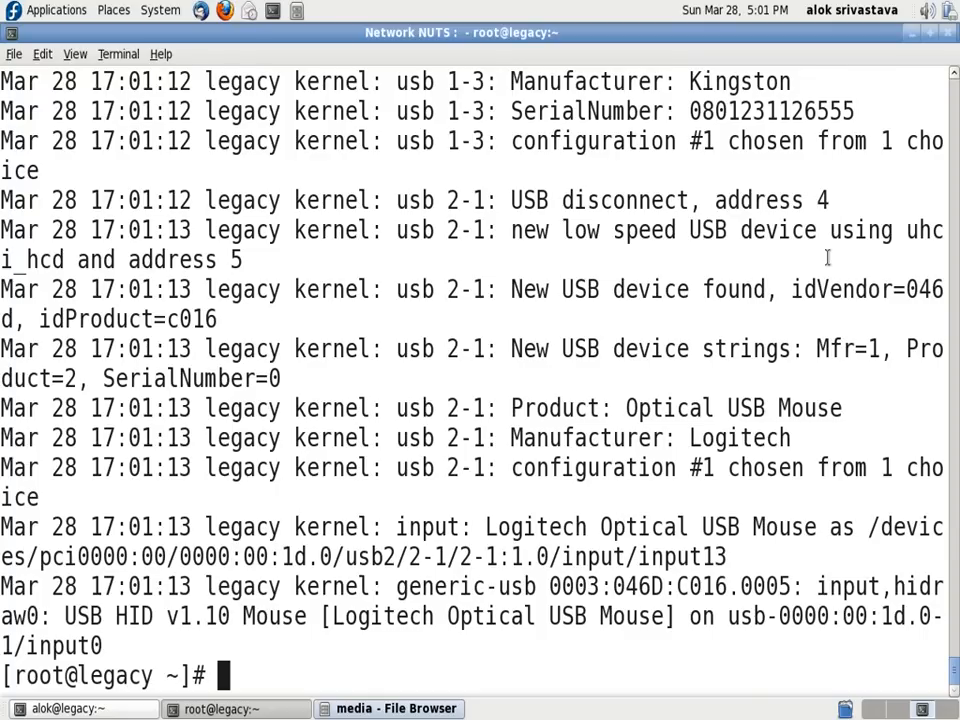
{"action": "type", "text": "clear"}
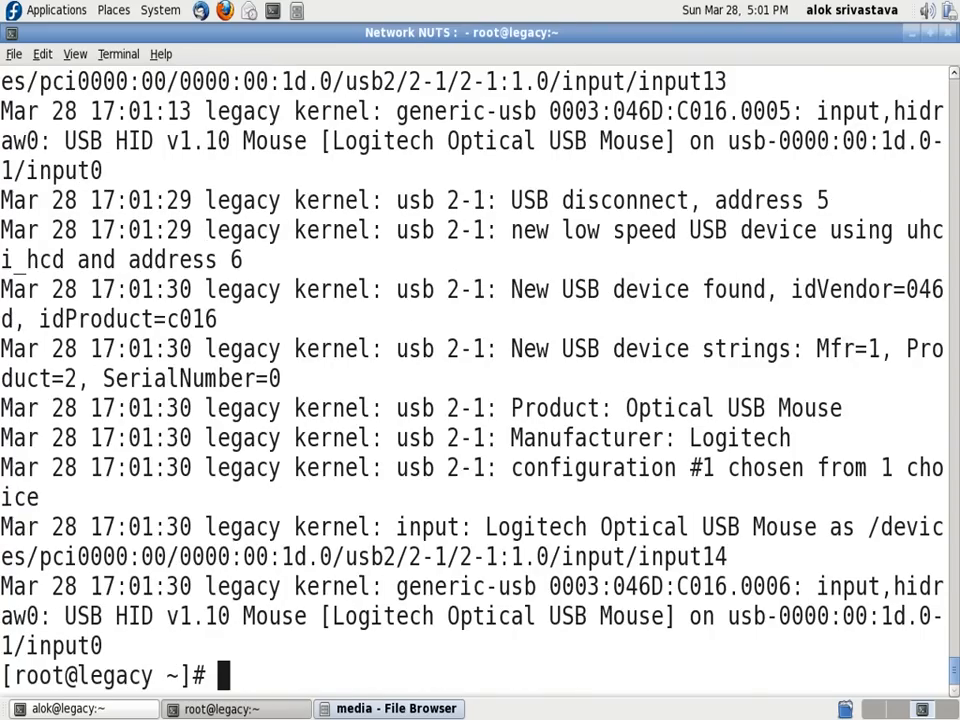
{"action": "mouse_move", "coordinate": [602, 232]}
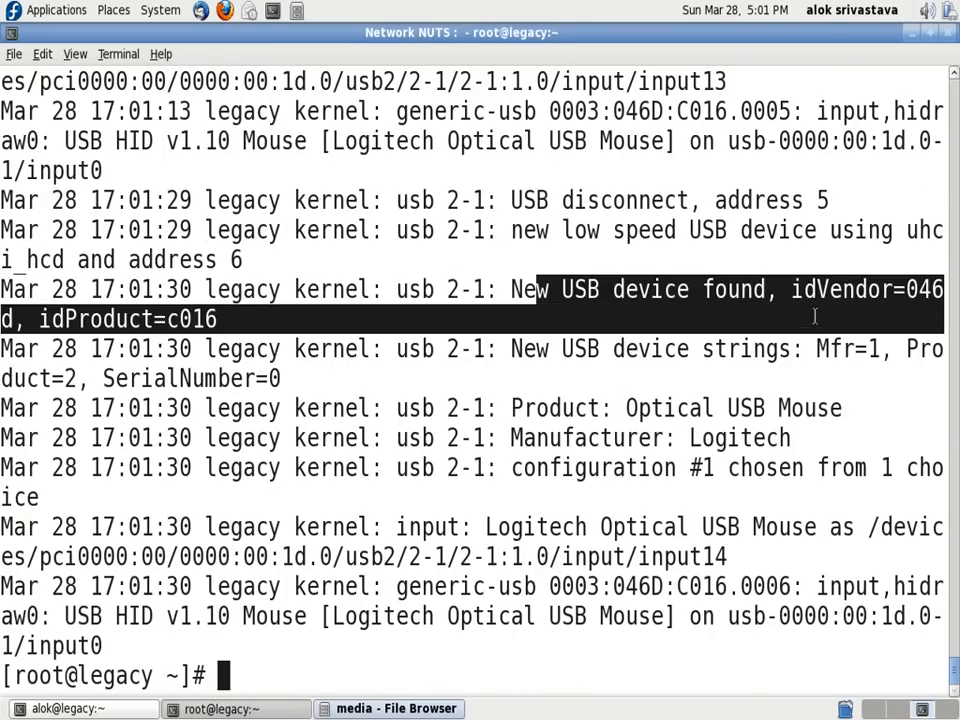
{"action": "type", "text": "clear"}
{"action": "type", "text": "cat /var/log/messages"}
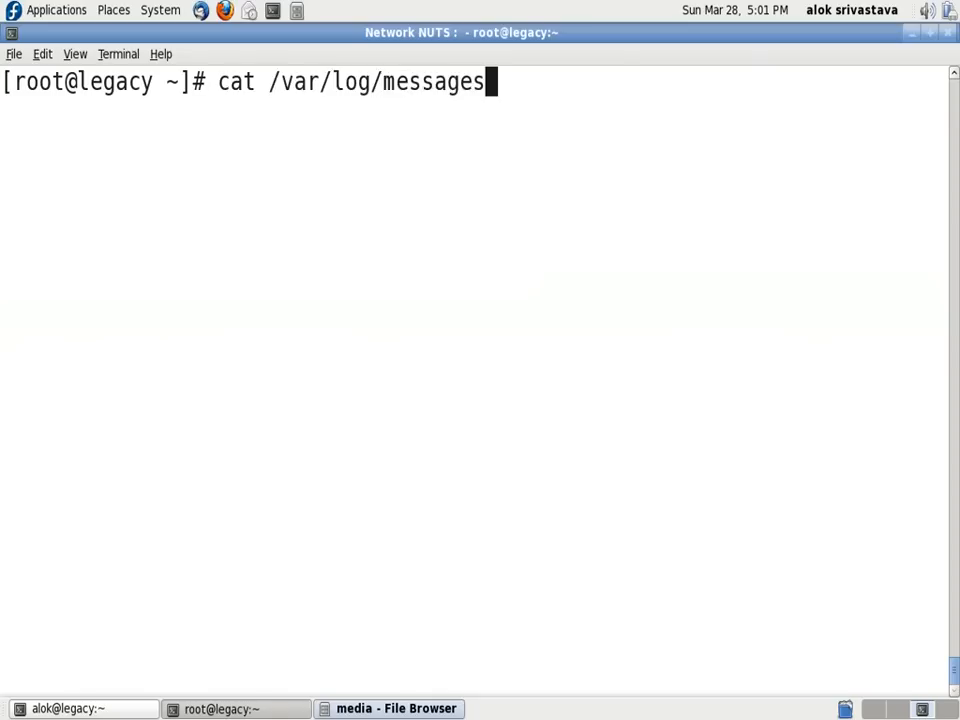
Check the log for the Kingston DataTraveler2.0 lines and prepare 'lsmod | grep usb_storage'
{"action": "type", "text": "lsmod | grep usb_storage"}
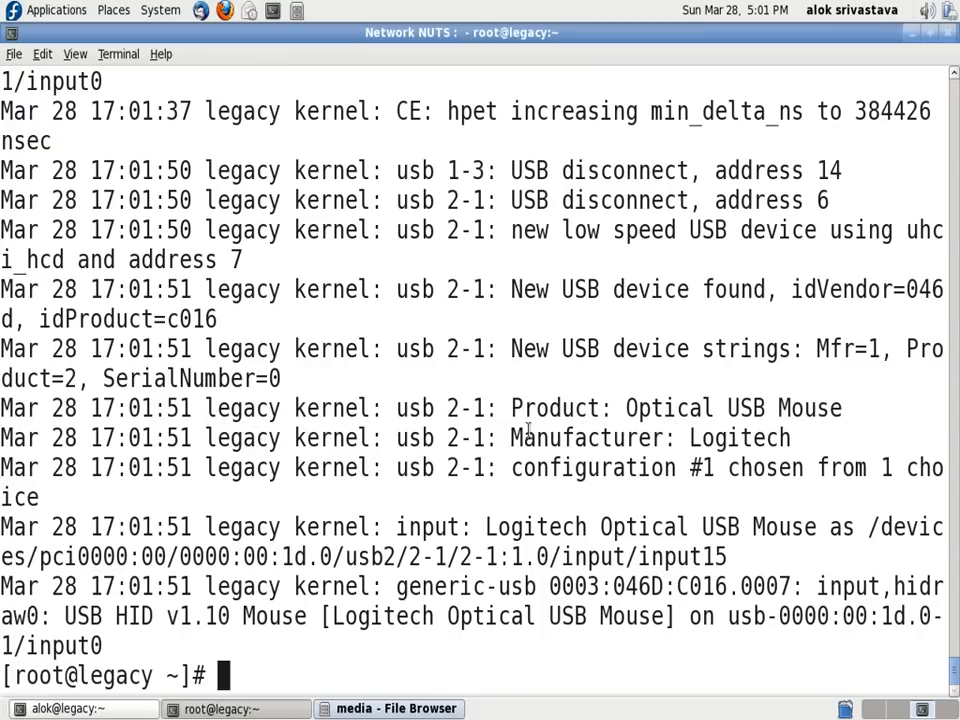
{"action": "mouse_move", "coordinate": [658, 330]}
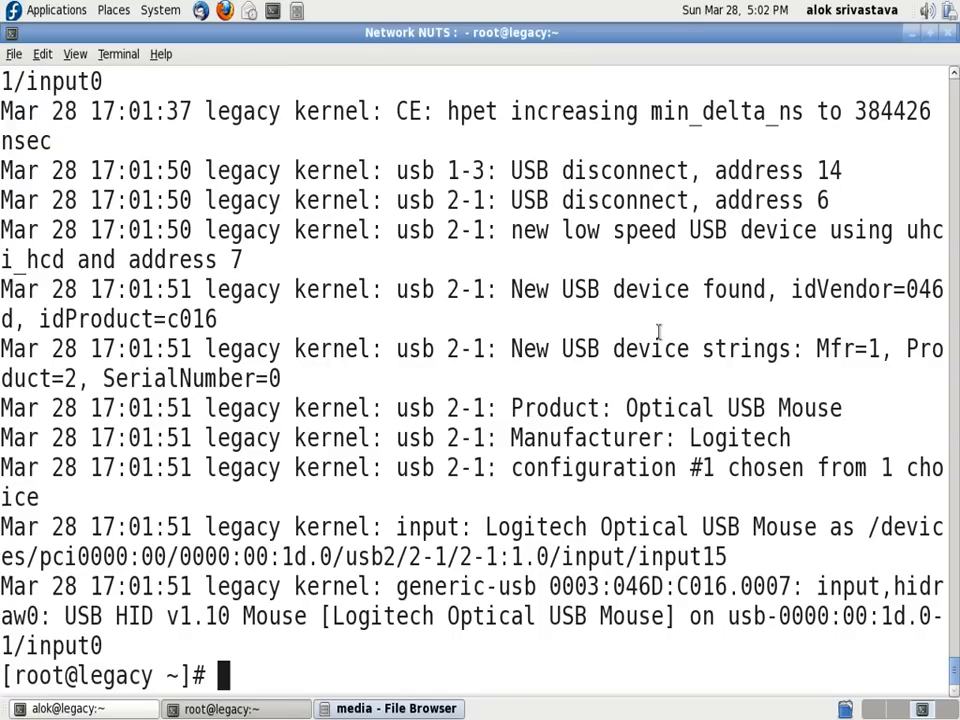
{"action": "type", "text": "c"}
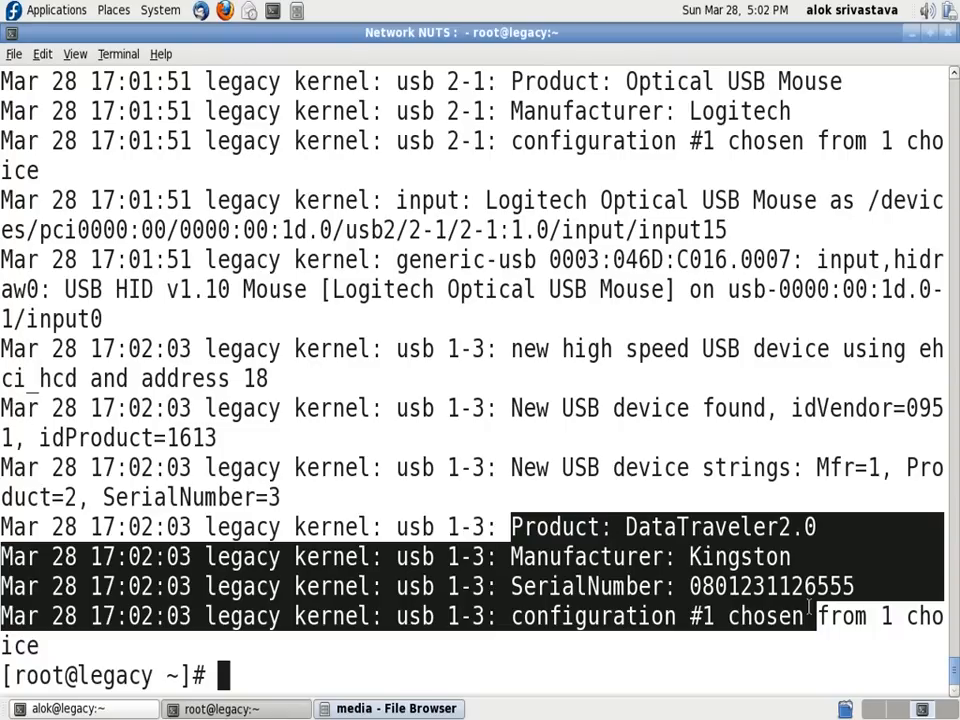
{"action": "type", "text": "cl"}
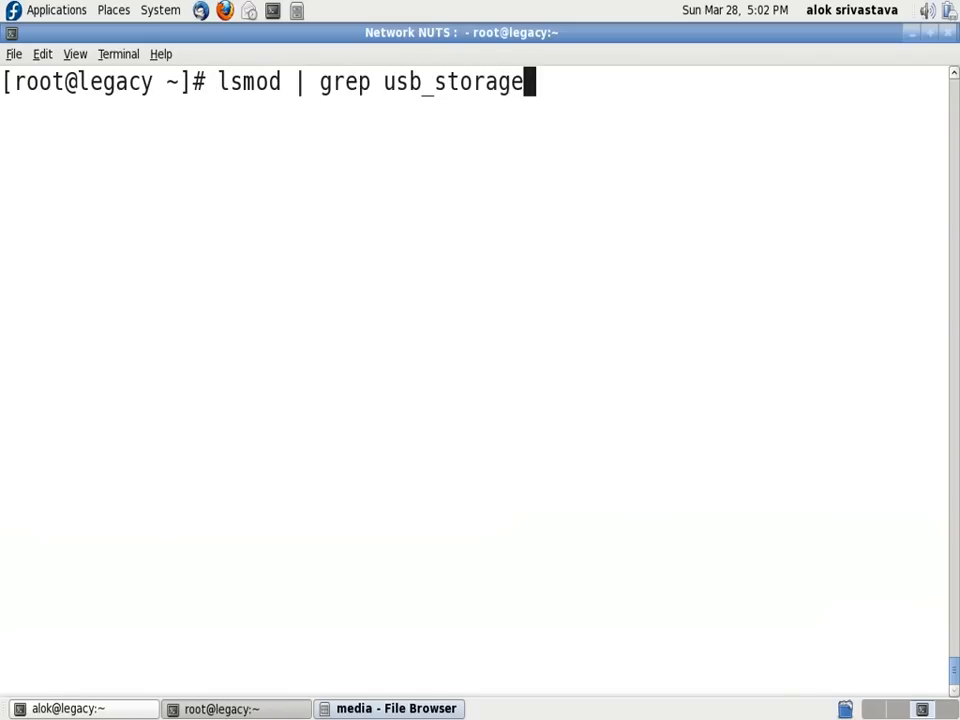
Clear, show /var/log/messages again, and retype 'lsmod | grep usb_storage' fixing typos
{"action": "type", "text": "clear"}
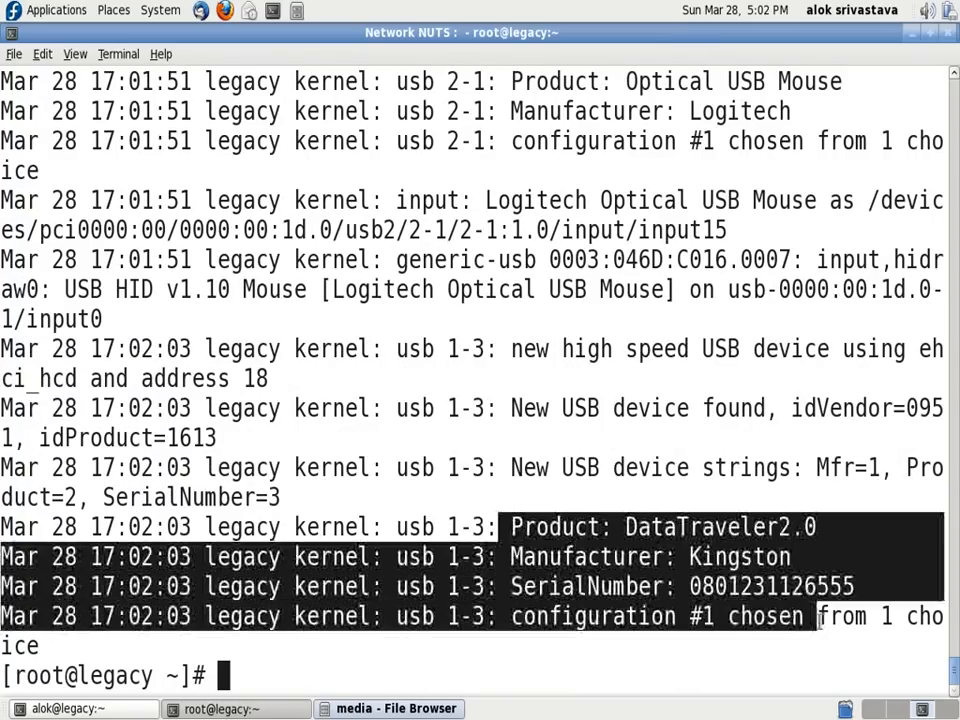
{"action": "type", "text": "cat /var"}
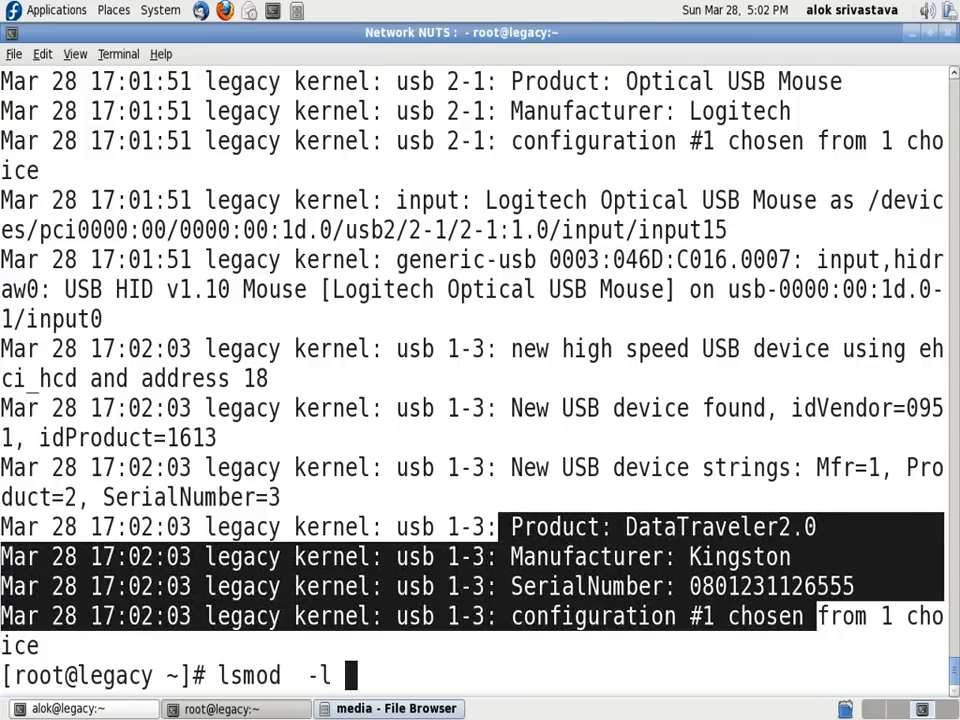
{"action": "key", "text": "BackSpace"}
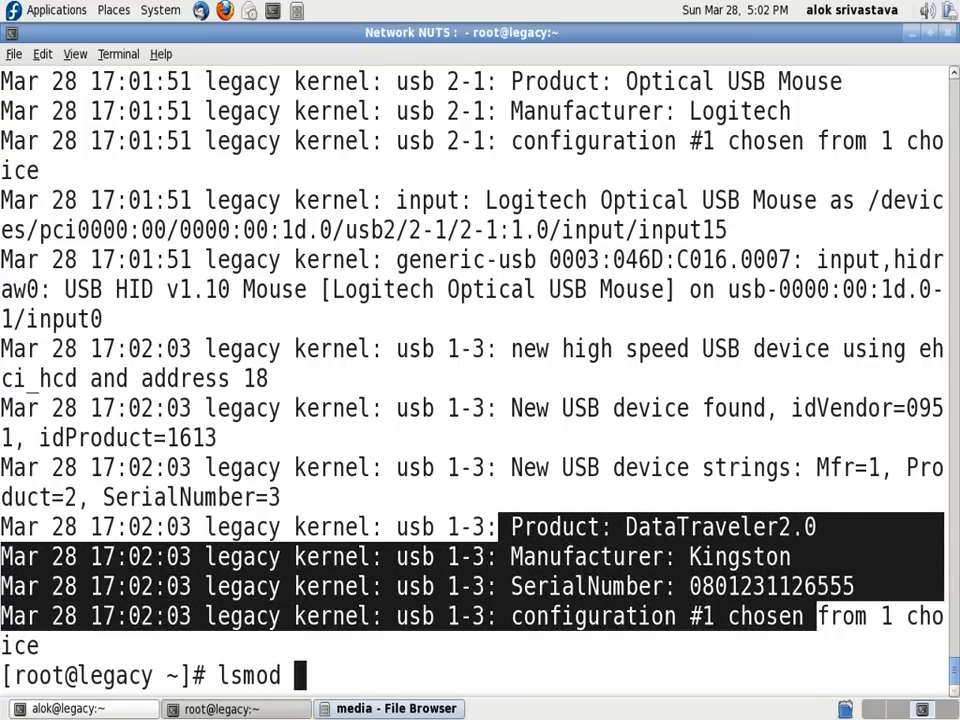
{"action": "type", "text": "| grep usb_S"}
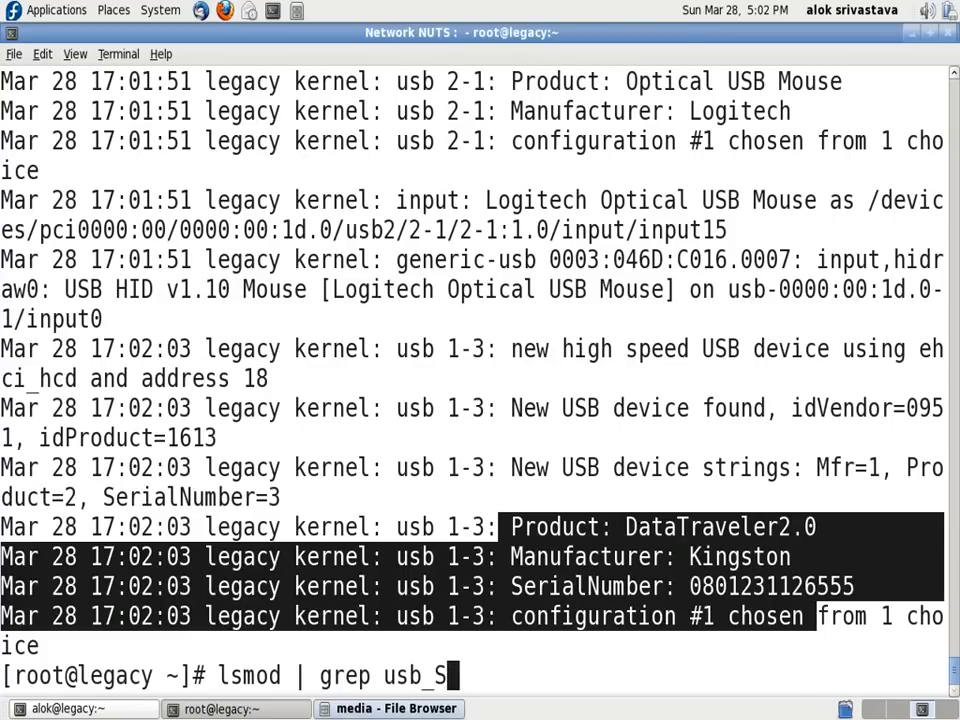
{"action": "key", "text": "BackSpace"}
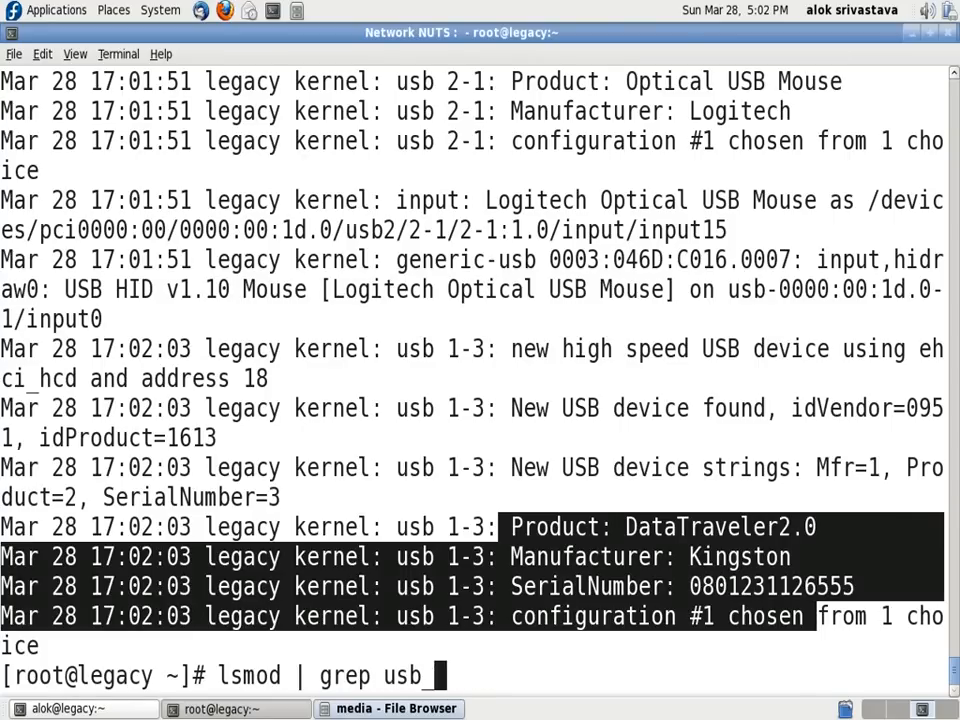